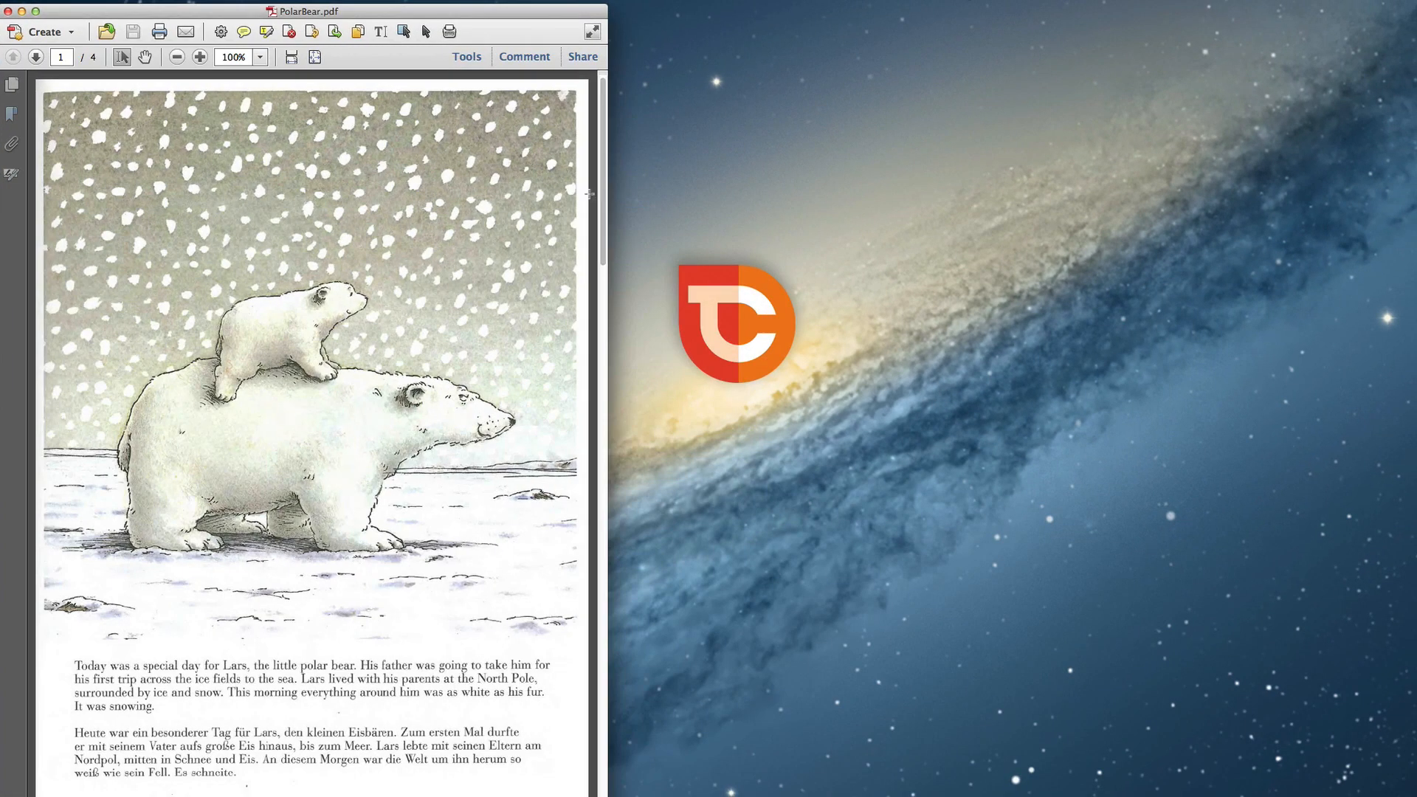
Step: Hide and show Scene03.psd layers to view the Little Polar Bear figure alone
{"action": "left_click", "coordinate": [35, 57]}
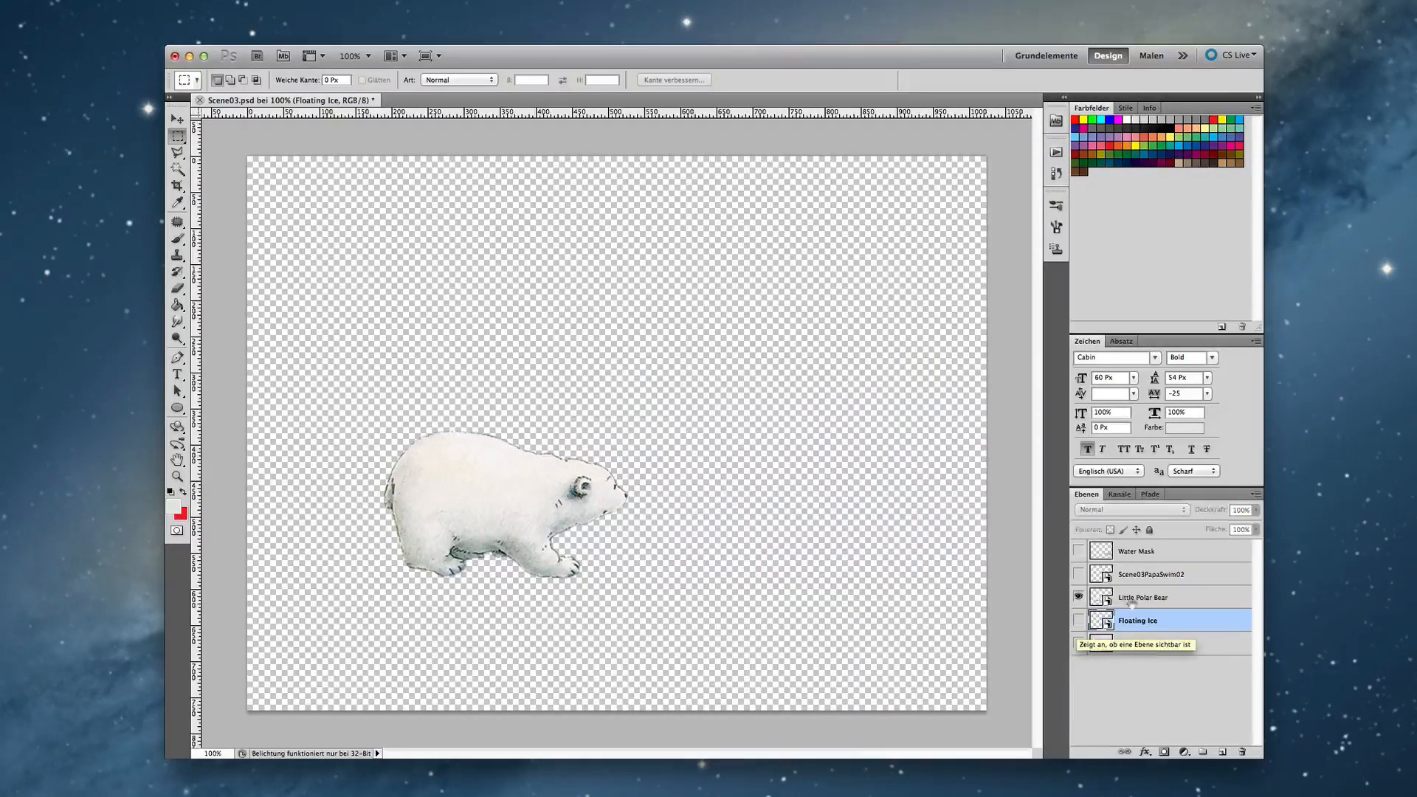
{"action": "left_click", "coordinate": [1142, 596]}
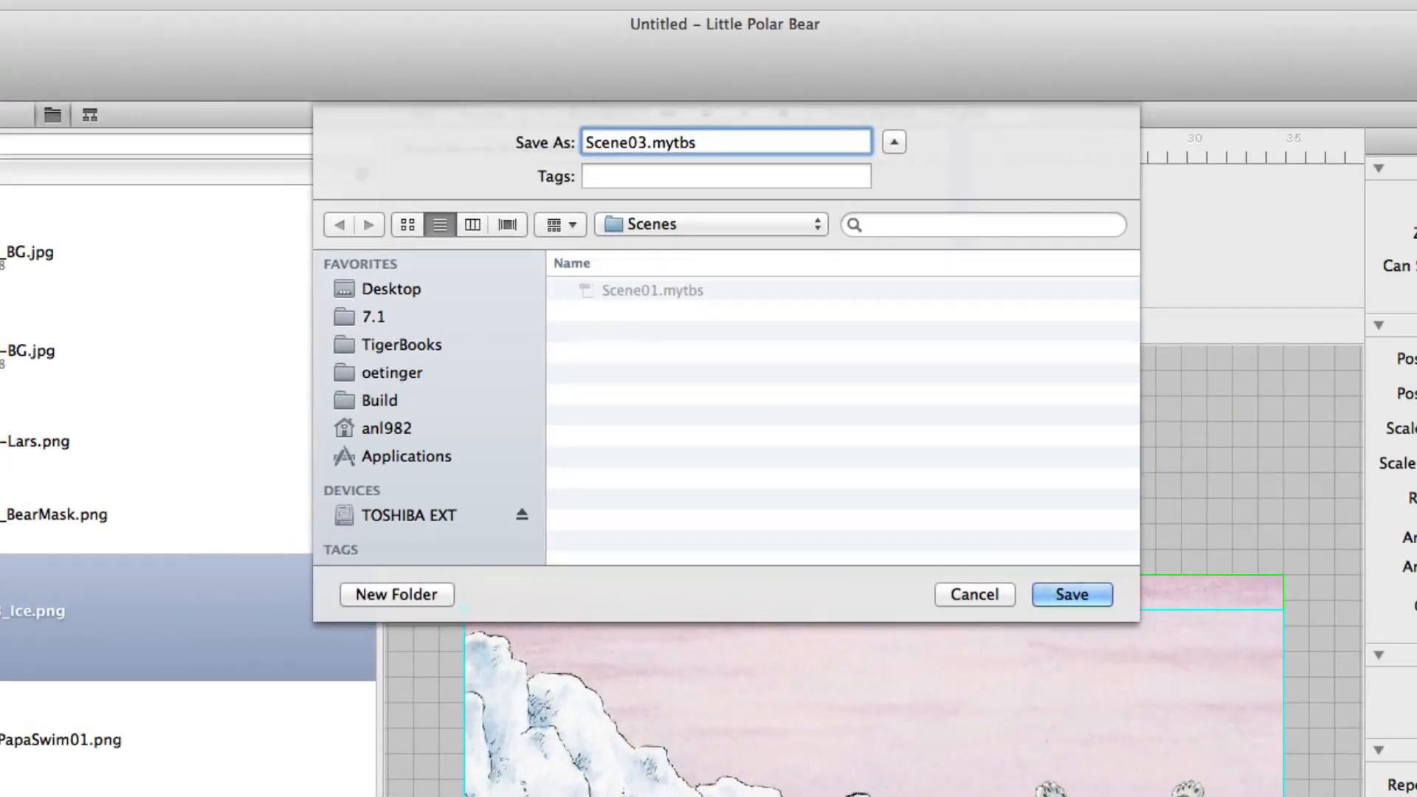
Step: Save the scene as Scene03.mytbs into the book's Scenes folder
{"action": "left_click", "coordinate": [1070, 594]}
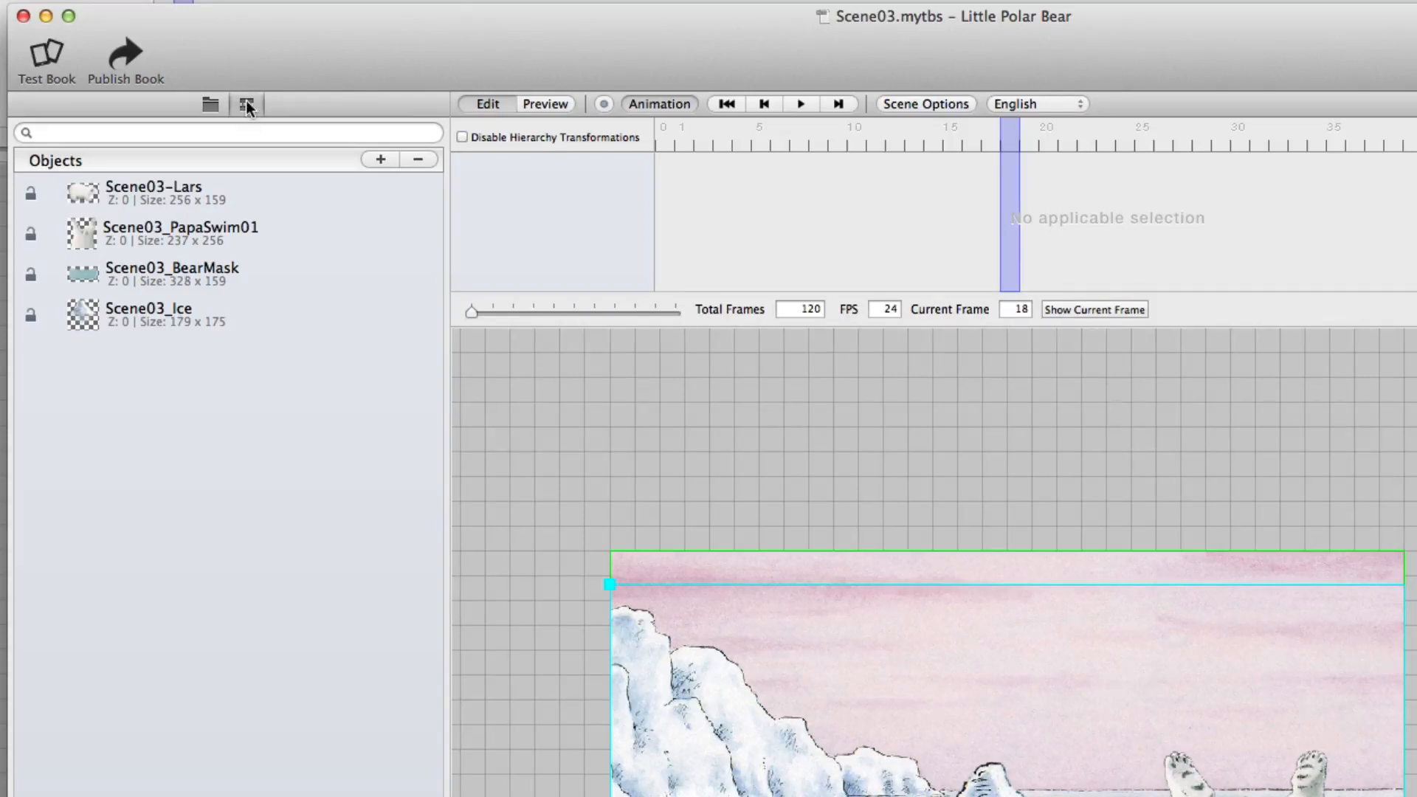
Step: Show the Objects panel listing Lars, PapaSwim01, BearMask and Ice
{"action": "left_click", "coordinate": [245, 103]}
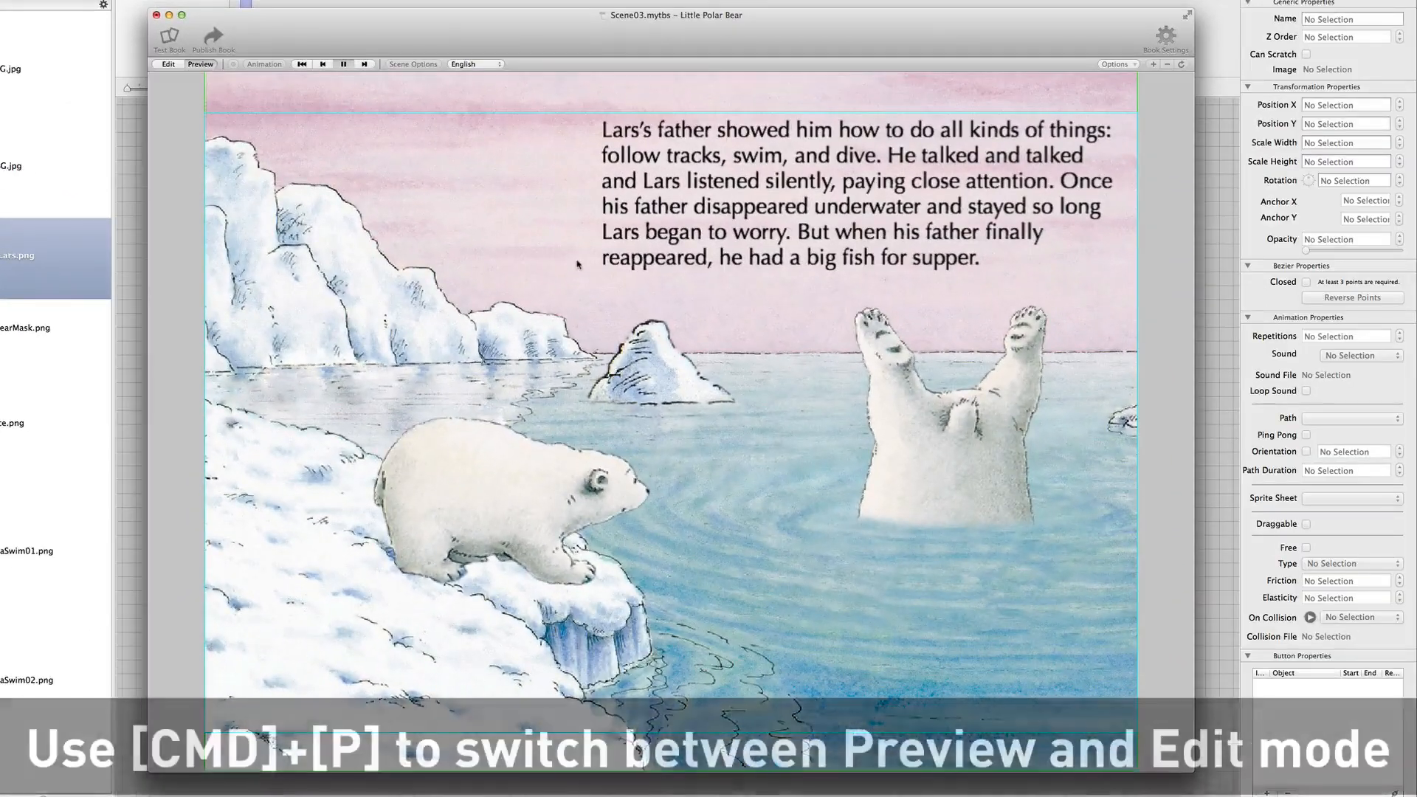
Step: Preview scene 03 with story text over the ice floes, Lars and swimming papa bear
{"action": "left_click", "coordinate": [169, 64]}
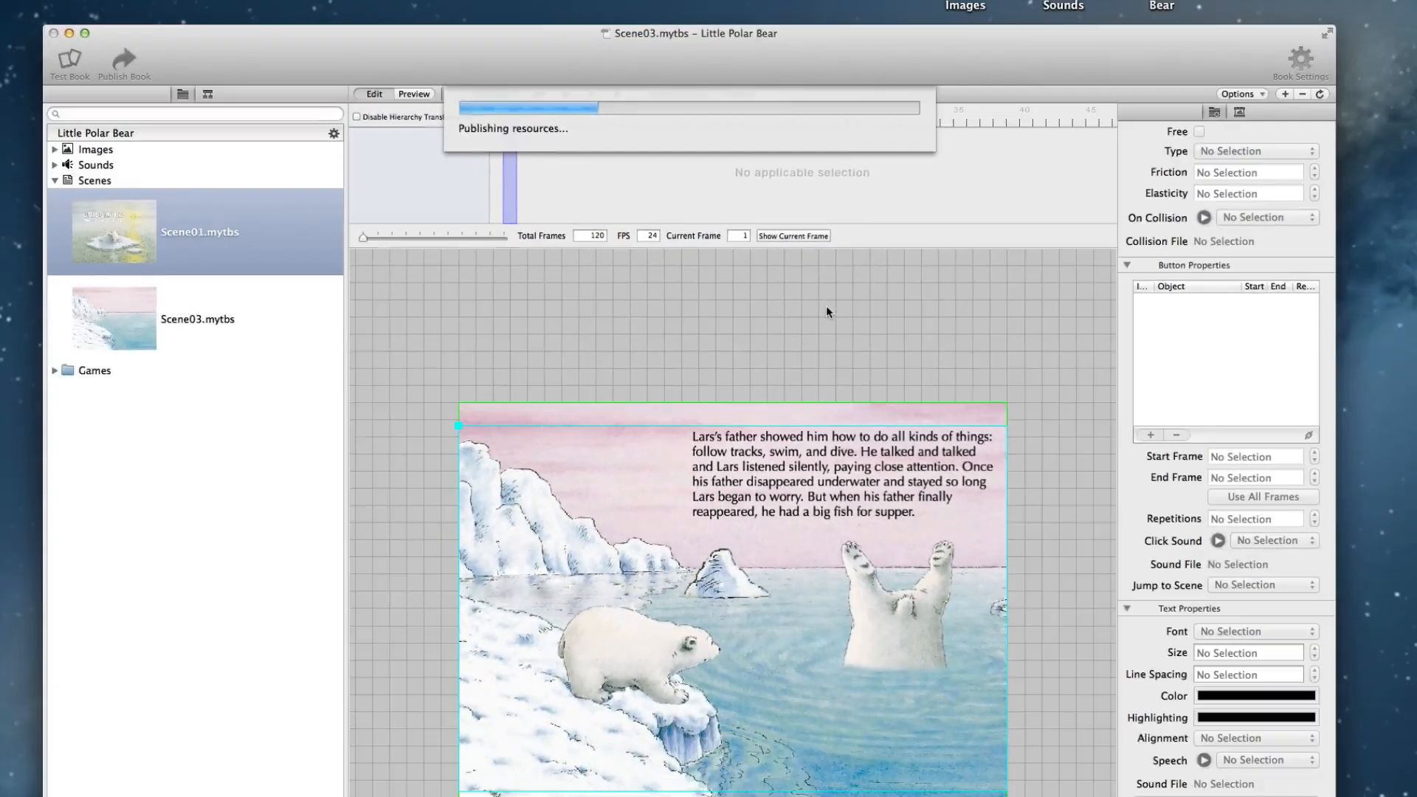